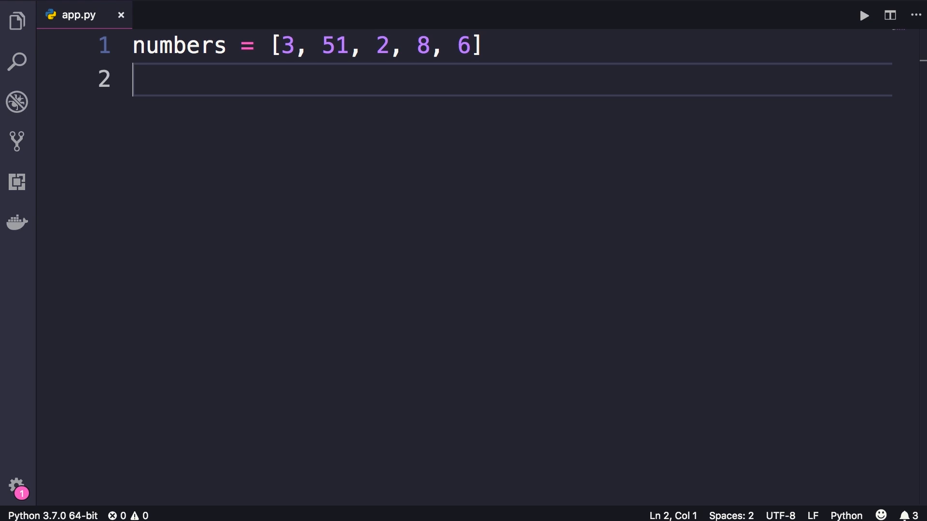
Add numbers.sort() and print(numbers) to app.py and run the file
text(numbers.sor)
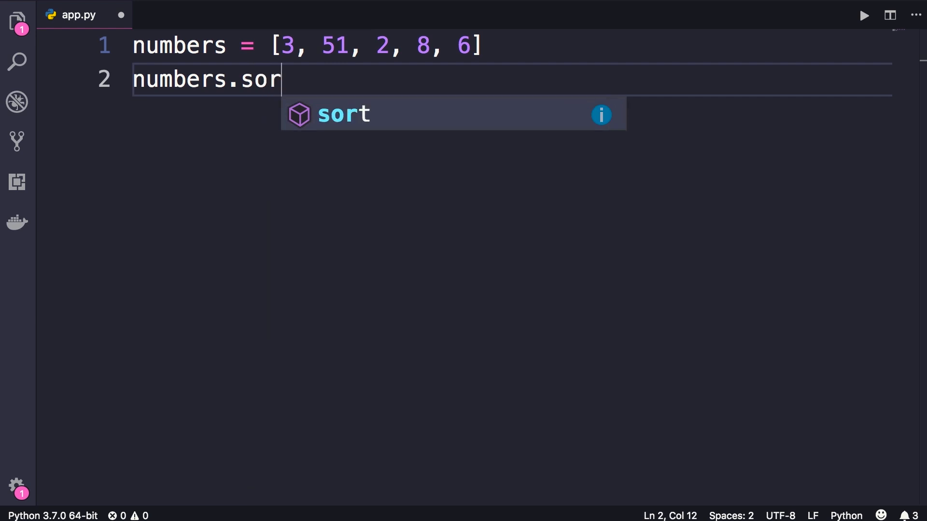
text(t())
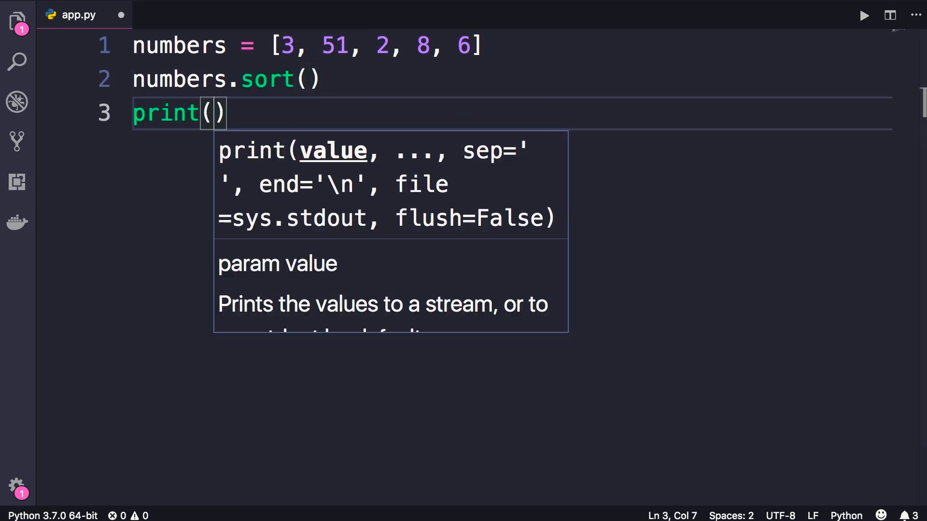
text(numbers)
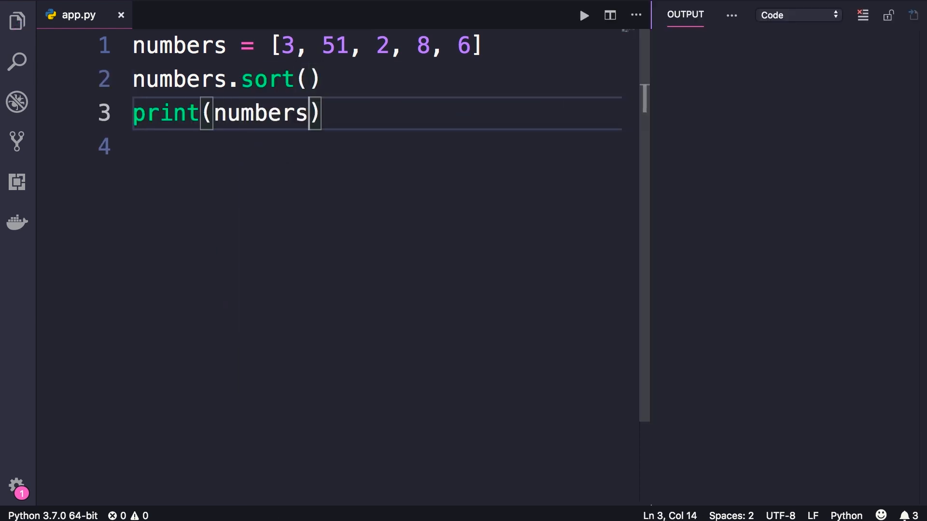
click(583, 15)
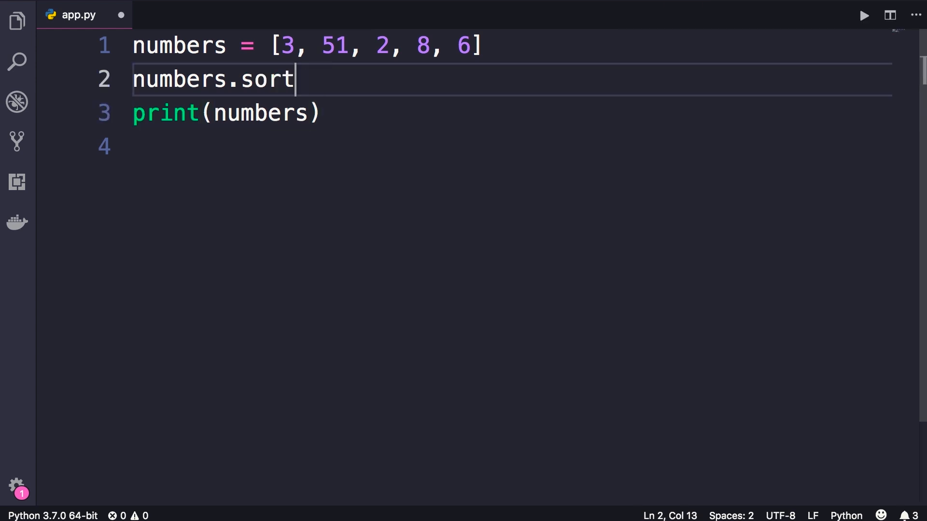
Pass reverse=True to numbers.sort() so the list sorts descending, then run it
text(())
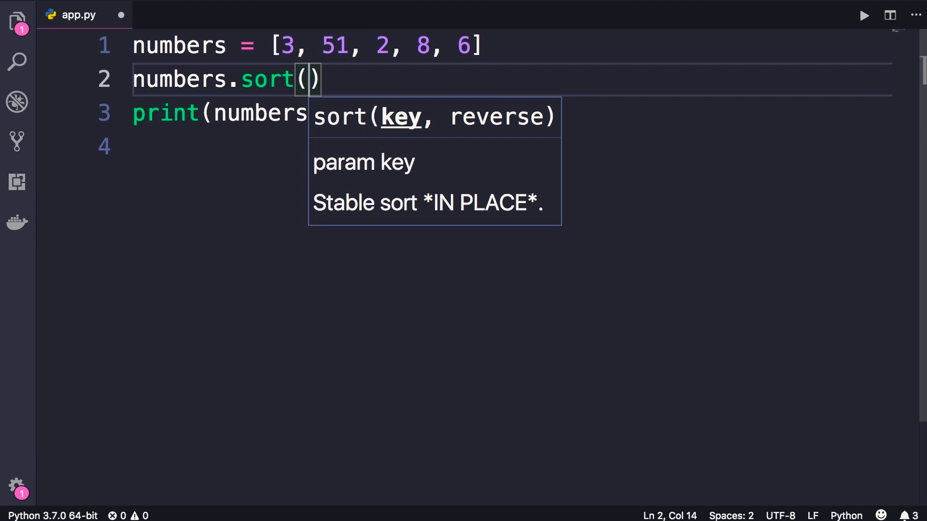
text(reverse)
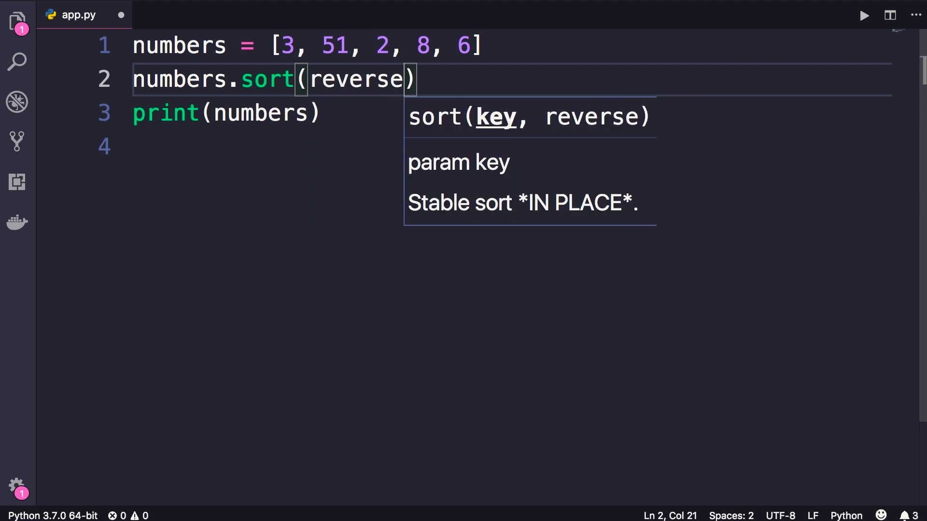
text(=)
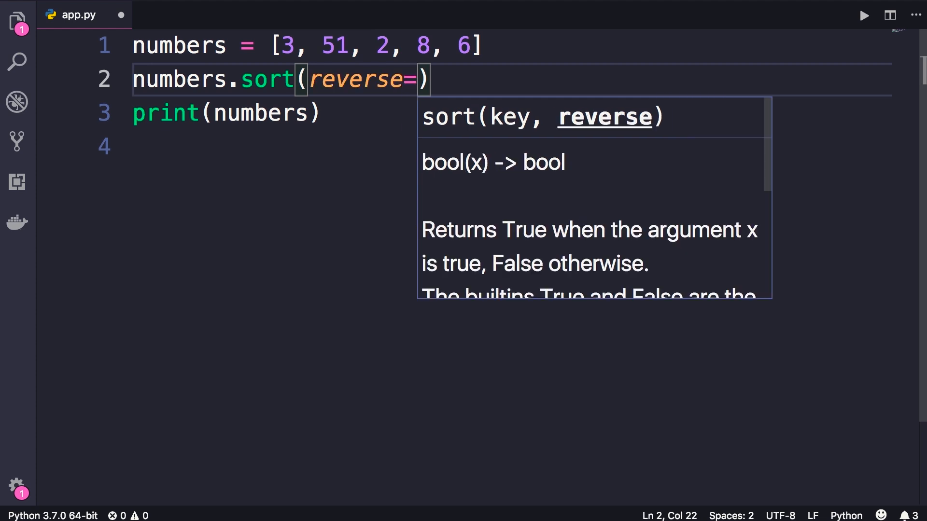
text(True)
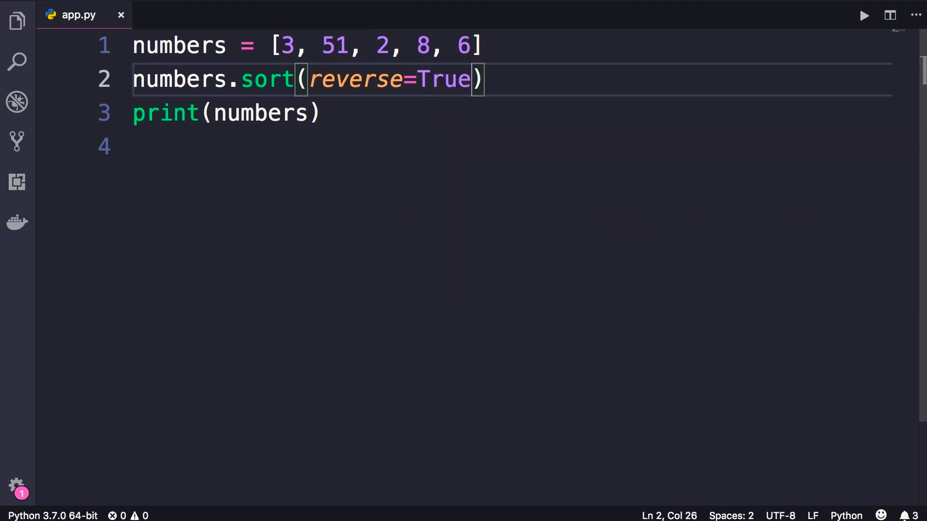
click(864, 15)
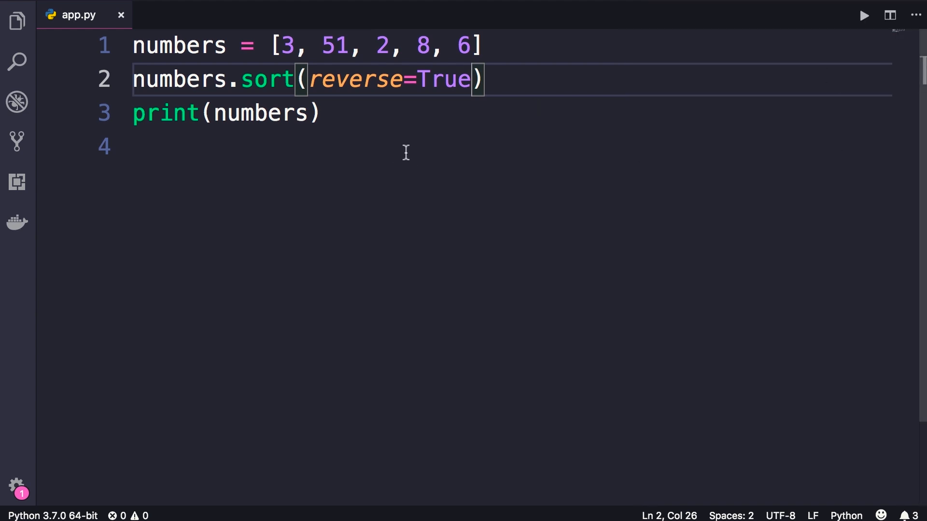
Add a sorted(numbers) line and comment out the in-place numbers.sort line
key(Enter)
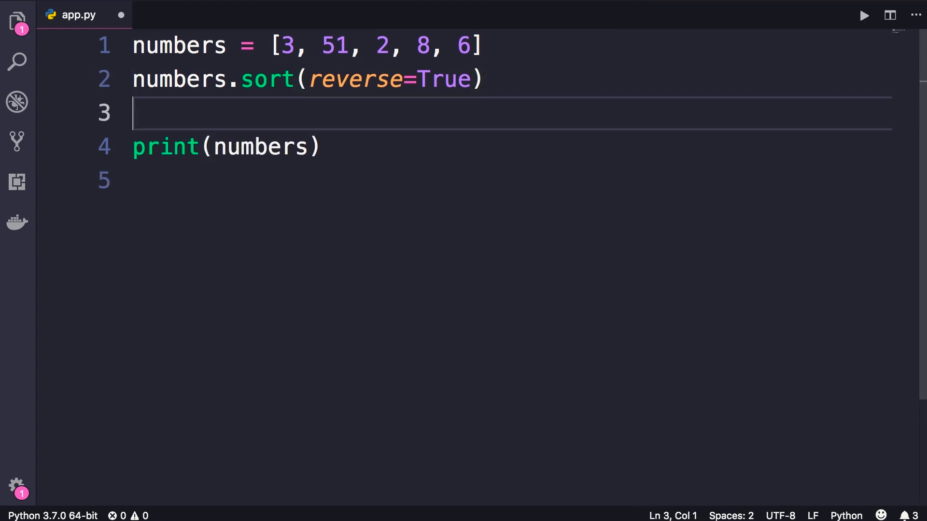
text(sorted())
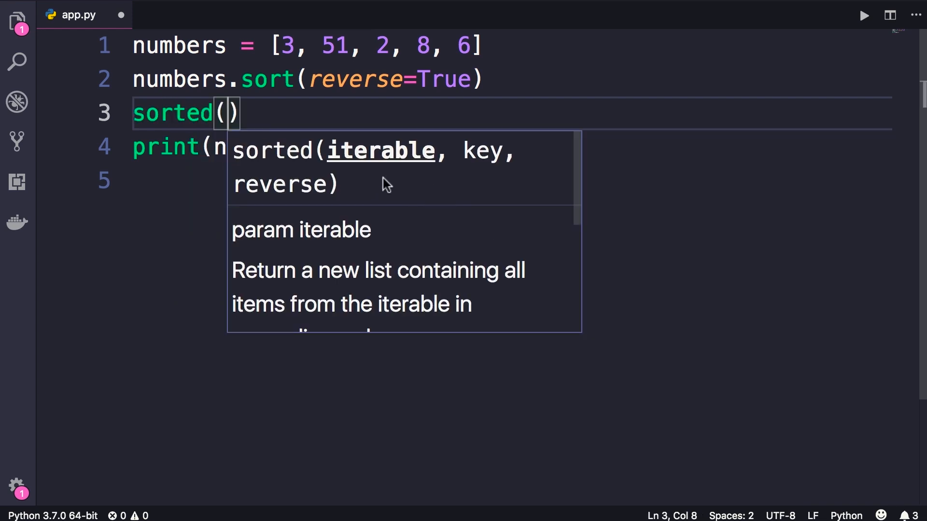
mouse_move(405, 188)
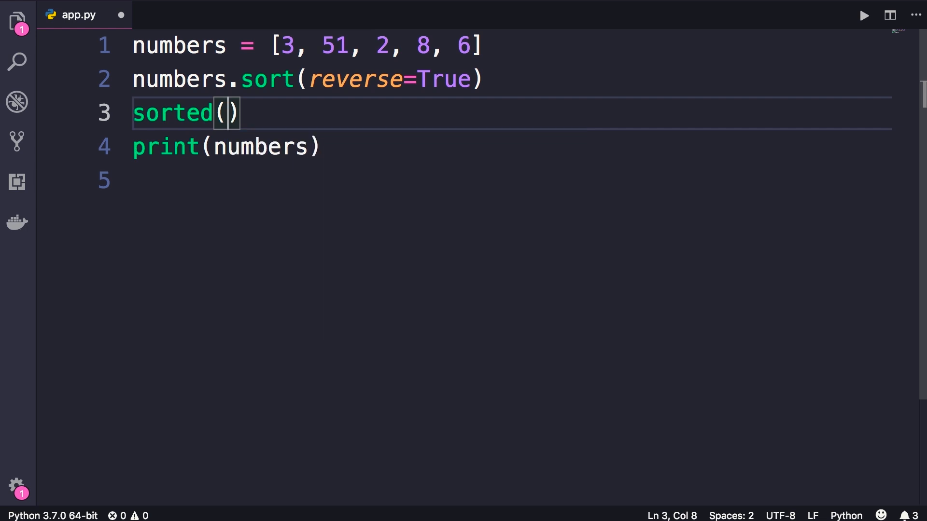
text(numbers)
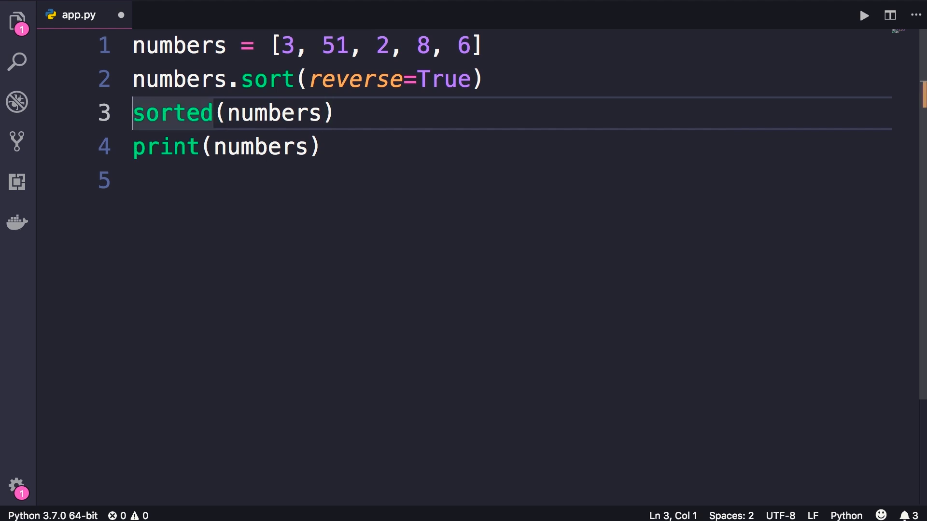
drag(133, 79, 481, 79)
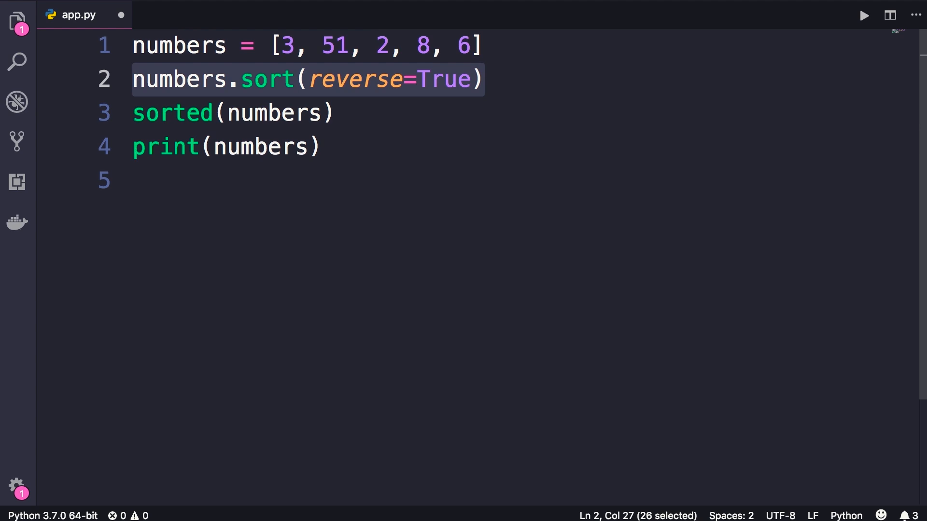
key(ctrl+/)
text(print()
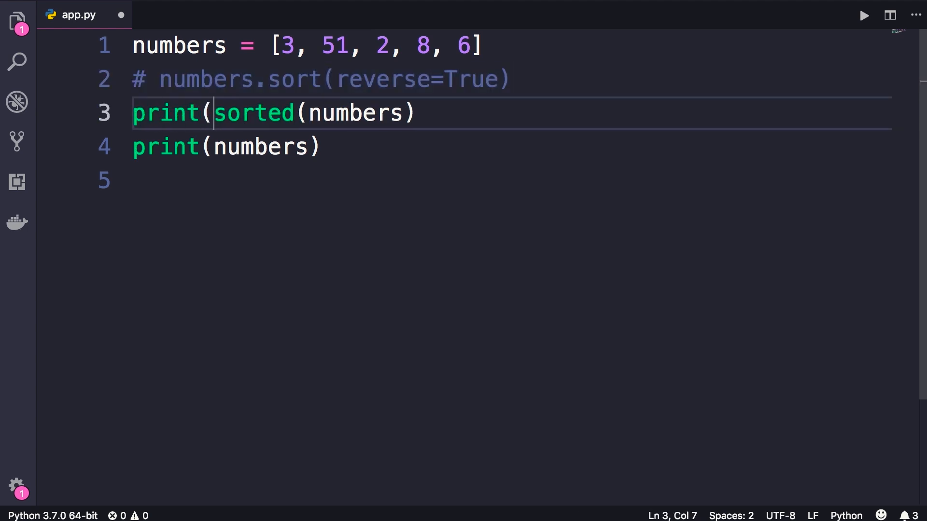
Wrap sorted(numbers) in print() and run the file
text())
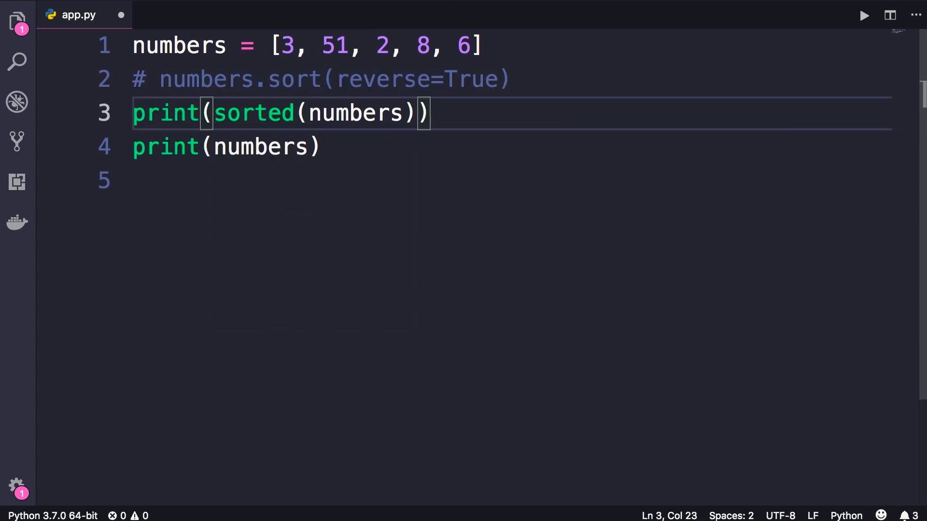
click(862, 14)
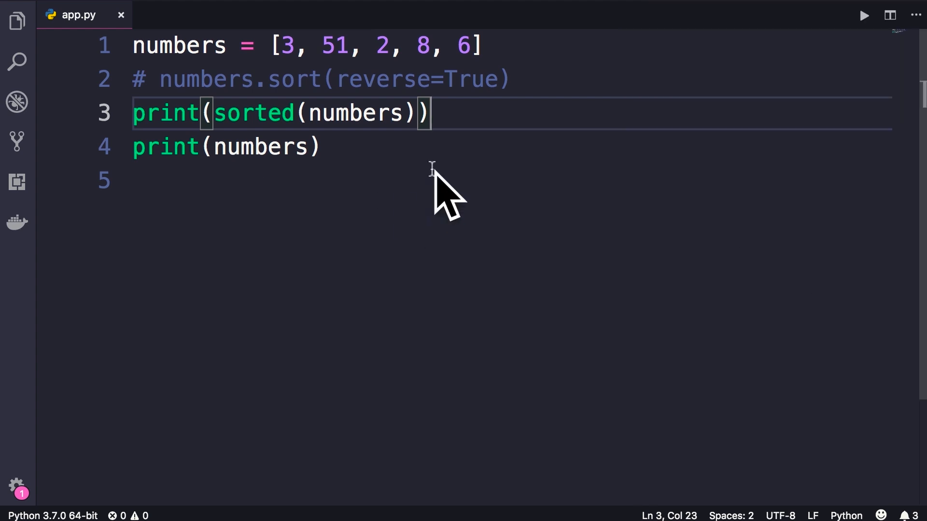
Pass reverse=True to sorted(numbers) for a descending copy and run the file
text(,)
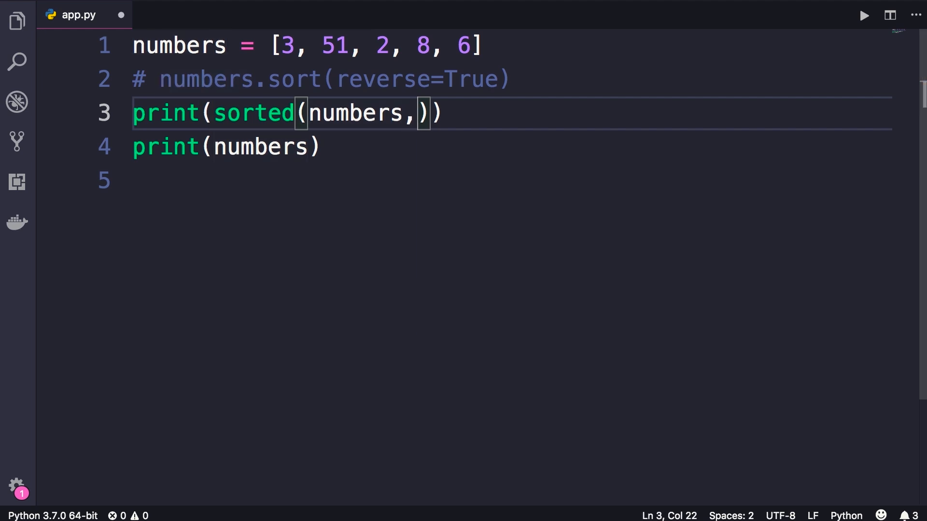
text(revs)
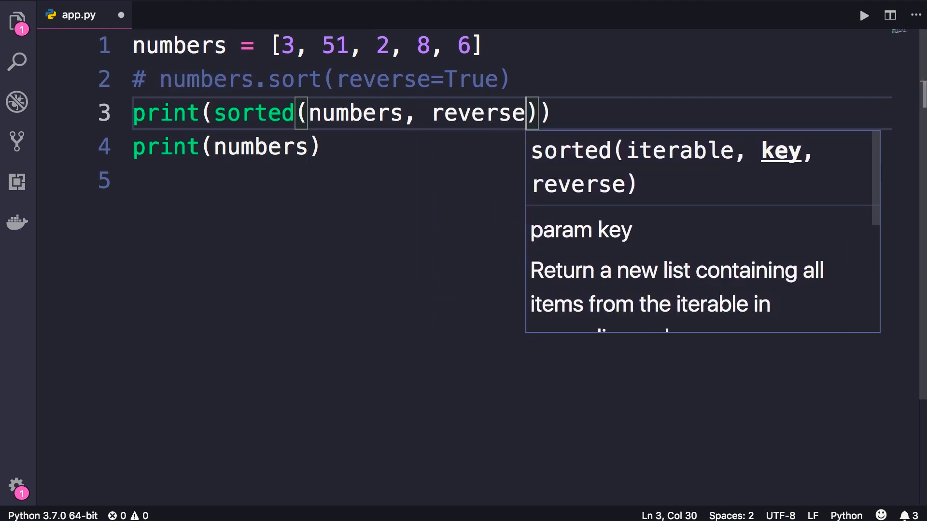
text(=True)
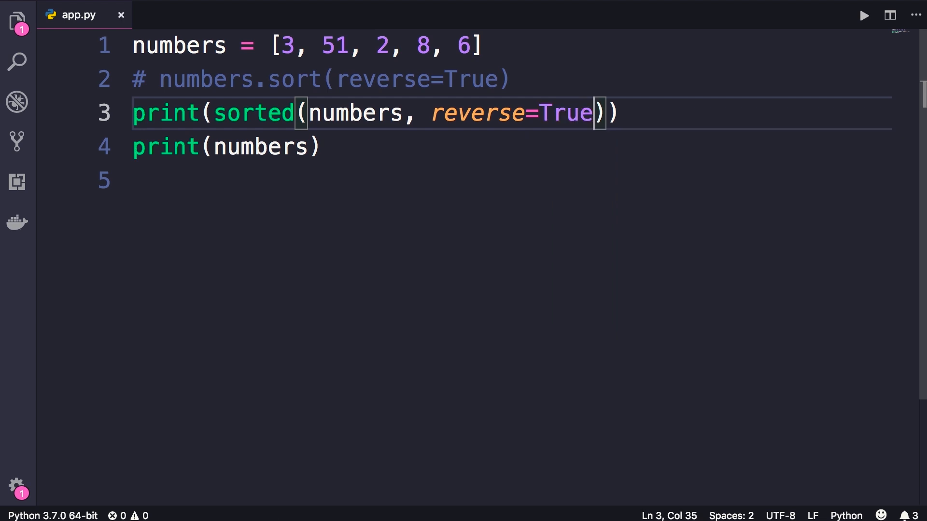
click(862, 14)
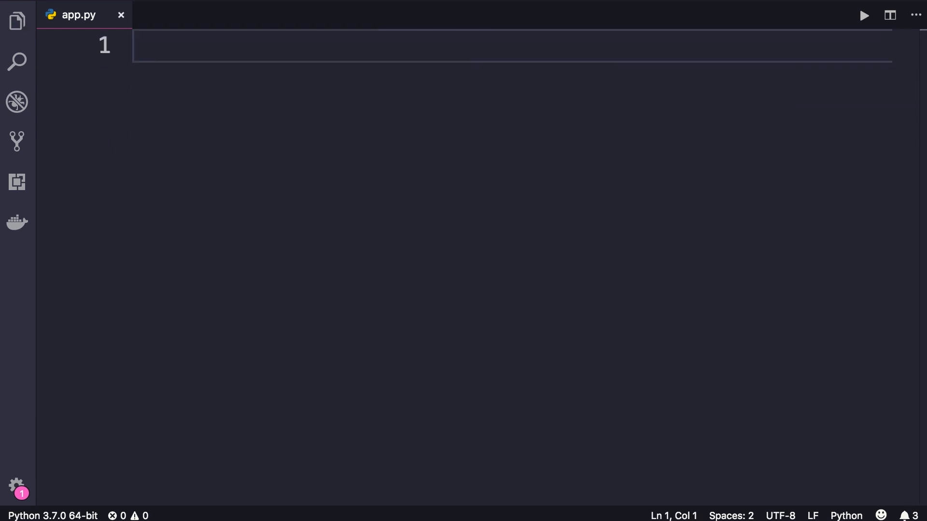
Define items = [("Product1", 10), ("Product2", 9), ("Product3", 12)] in app.py
text(i)
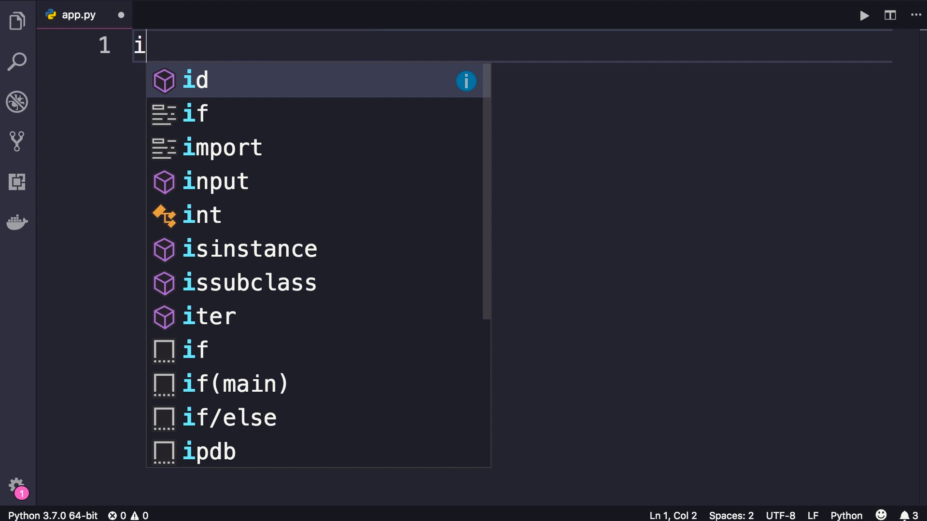
text(tems = [])
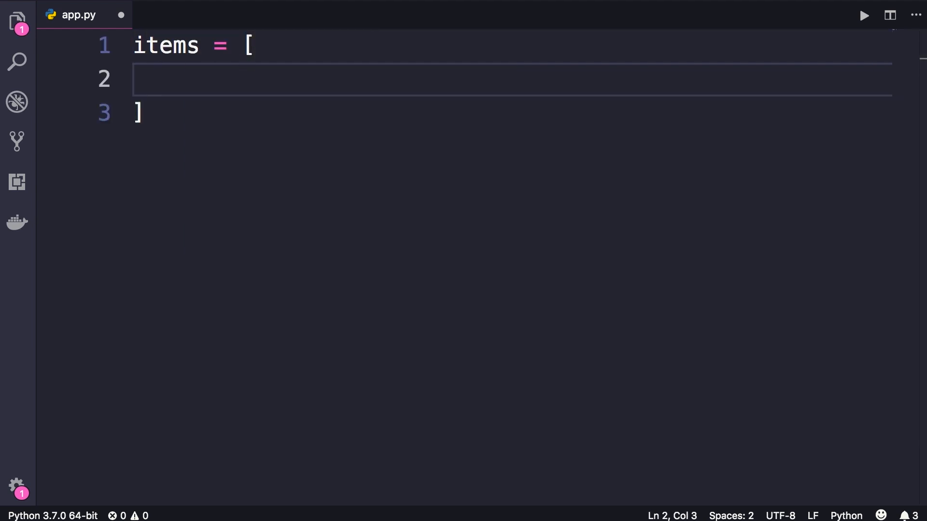
text(()
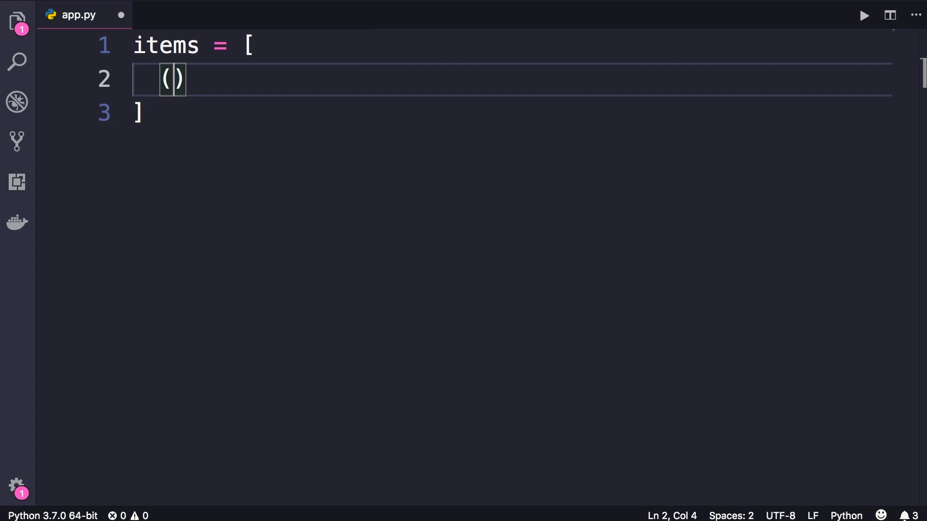
text("Product")
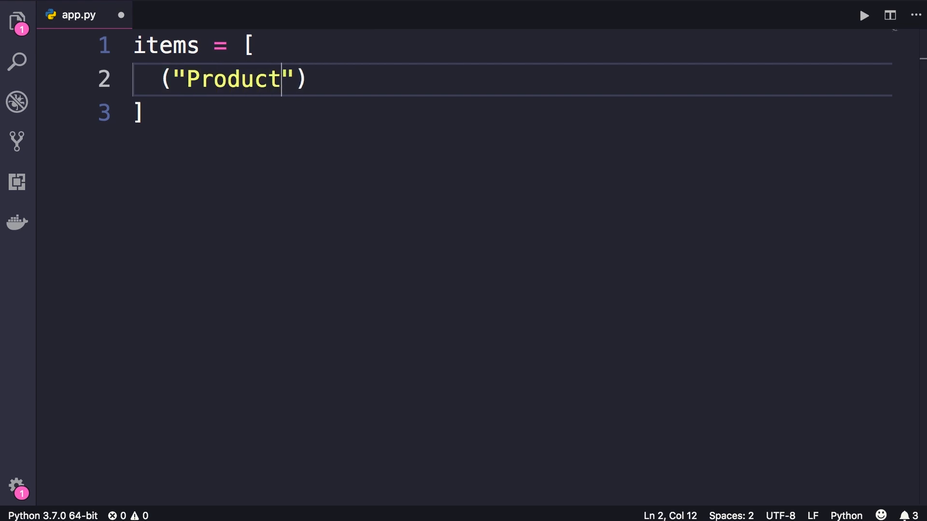
text(1,)
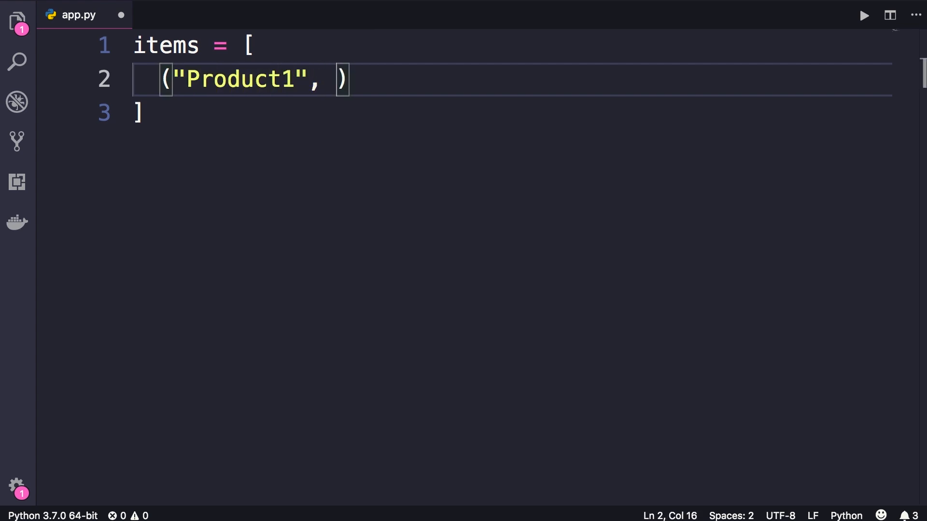
text(10)
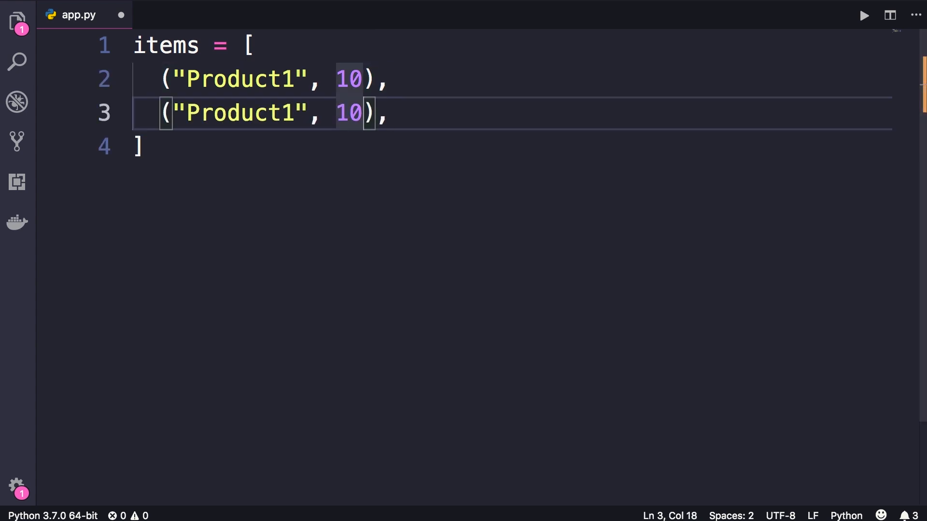
text(9)
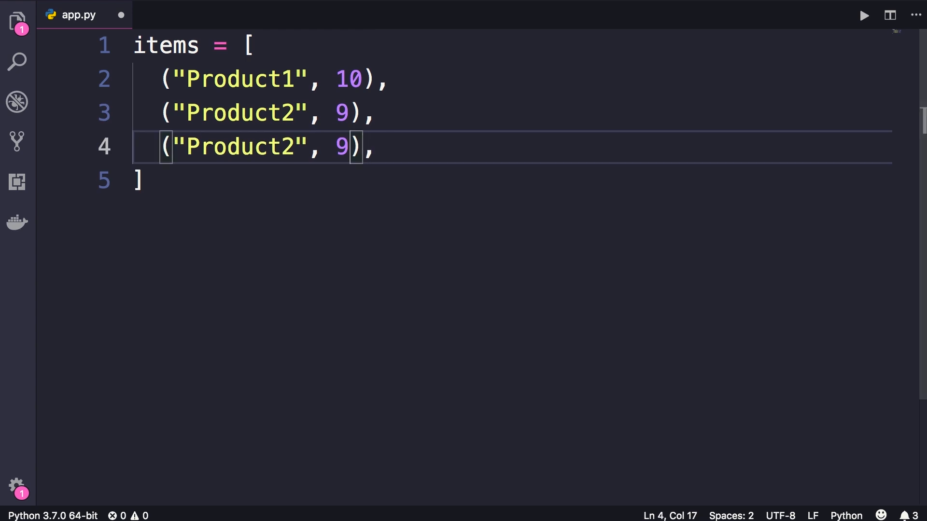
text(Product3", 12)
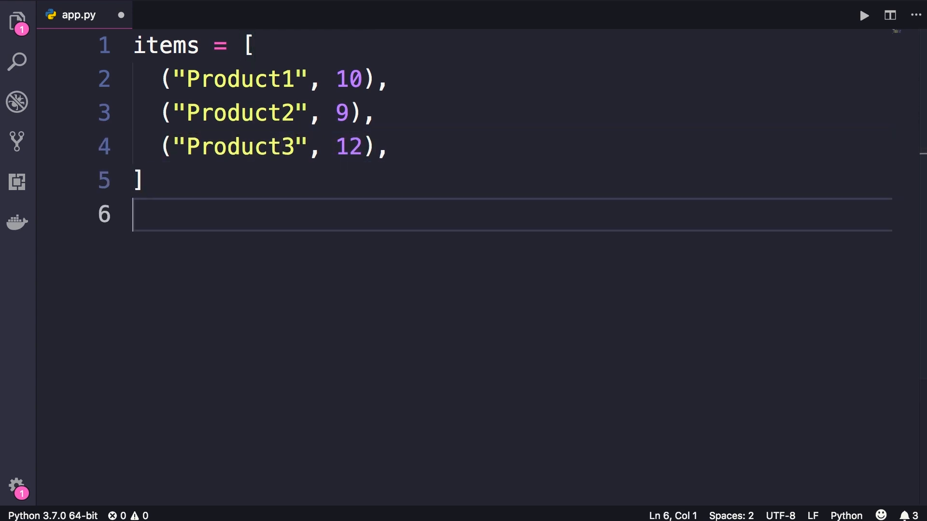
Add items.sort() and print(items), then run to see the tuples printed in product order
text(i)
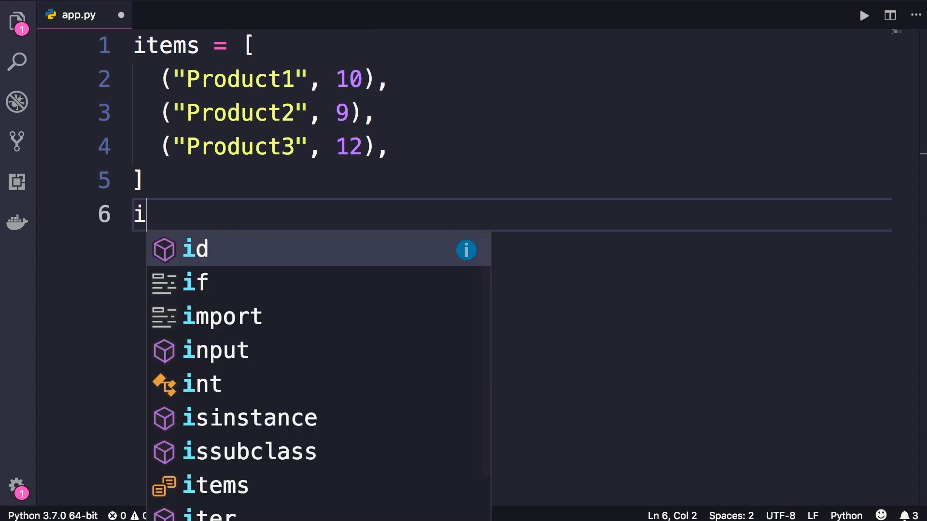
text(tems.sort())
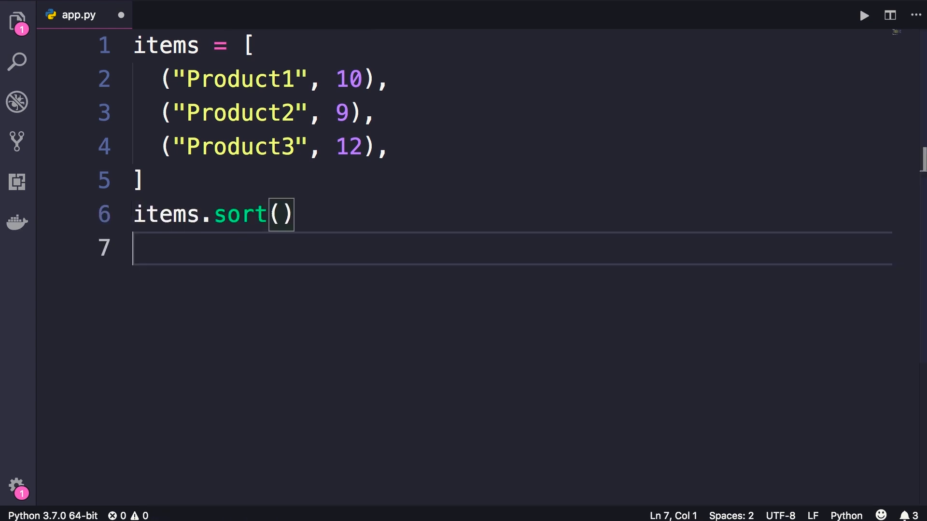
text(print(items))
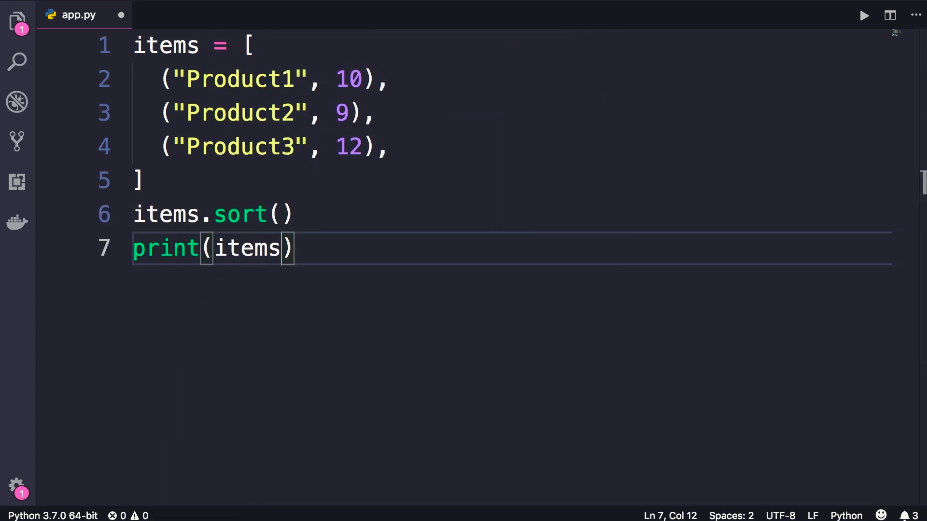
click(862, 15)
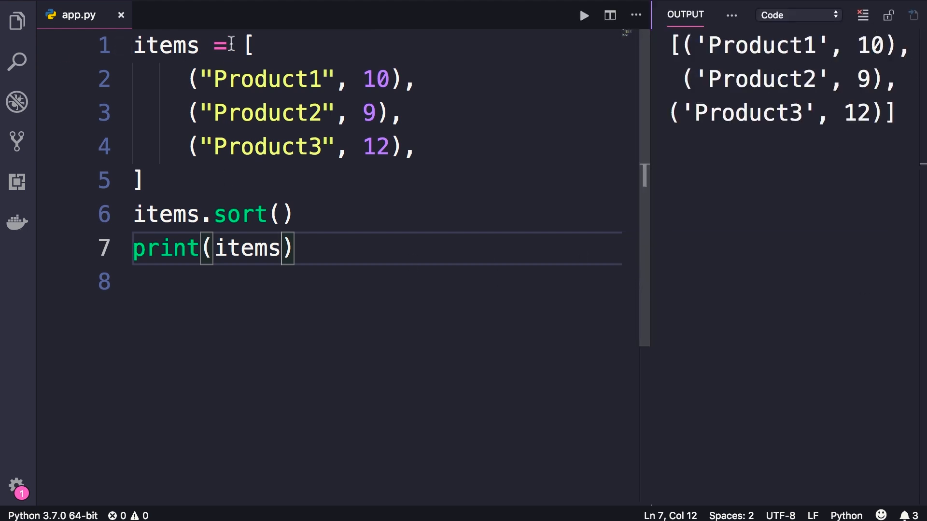
mouse_move(338, 267)
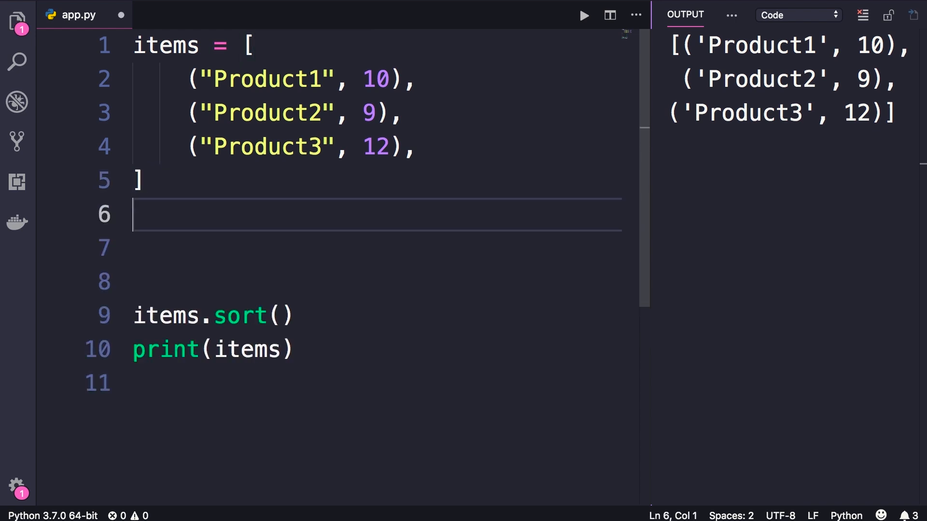
Define sort_item(item) returning item[1], the tuple's price, above the sort call
text(def sor)
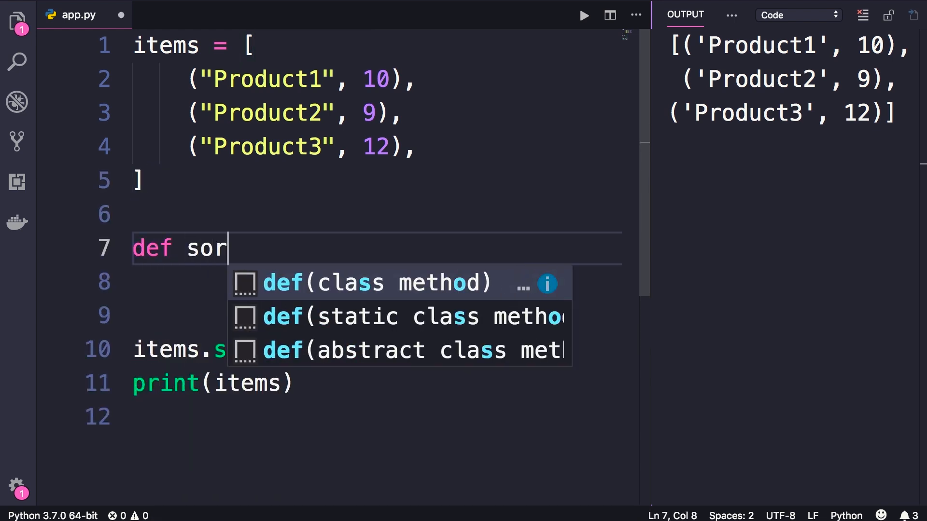
text(t_item())
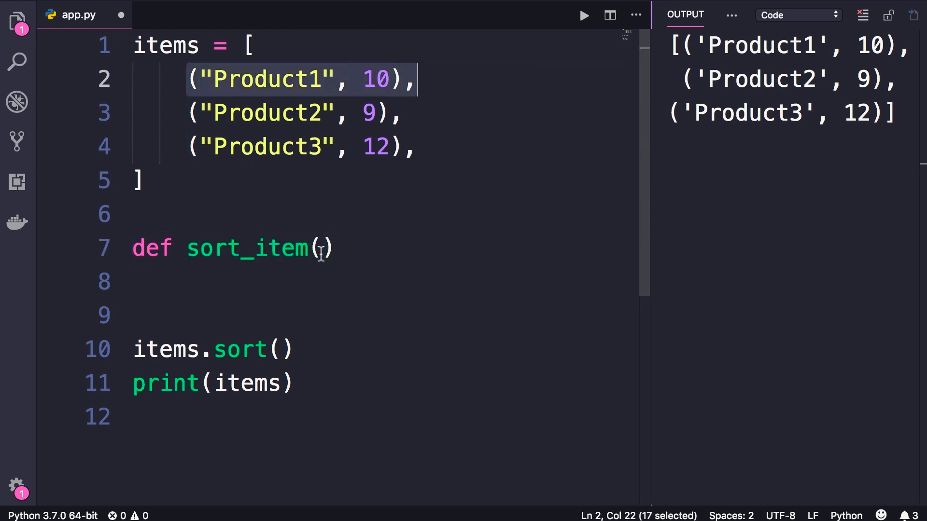
text(item)
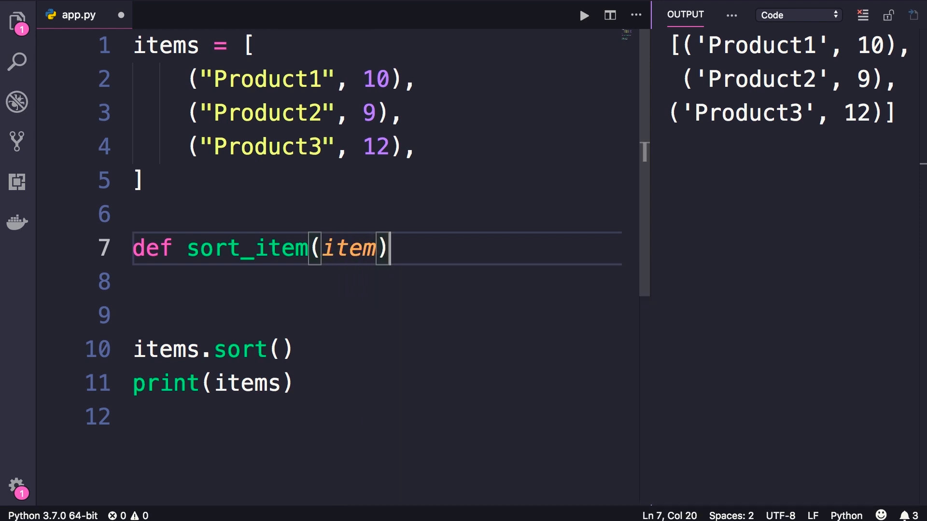
text(:)
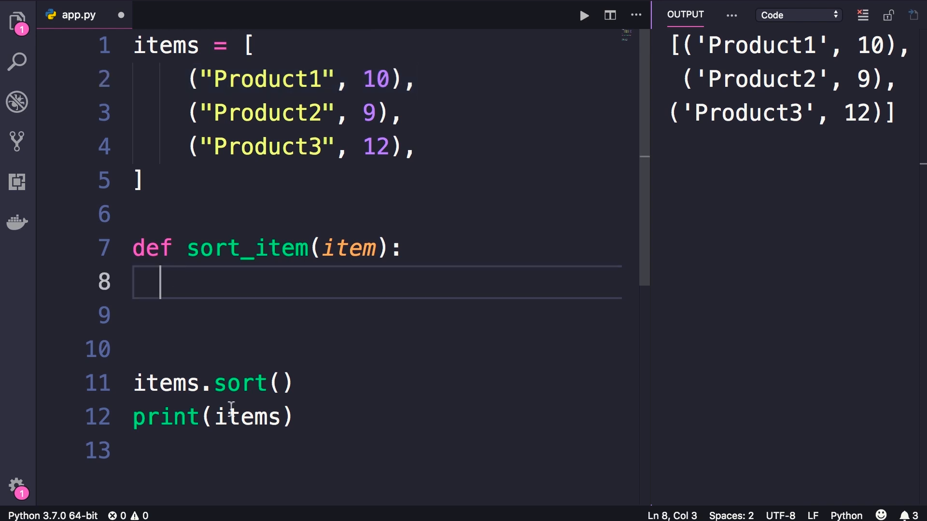
text(item)
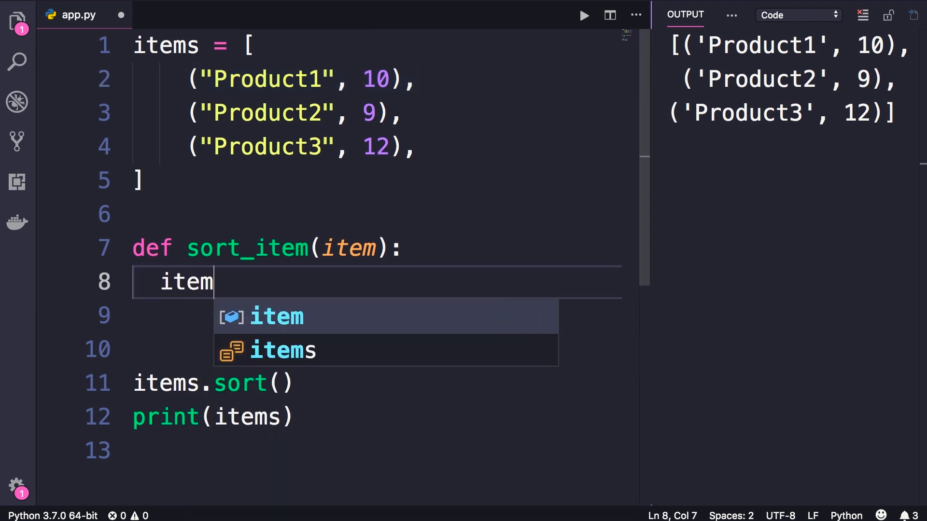
text([1])
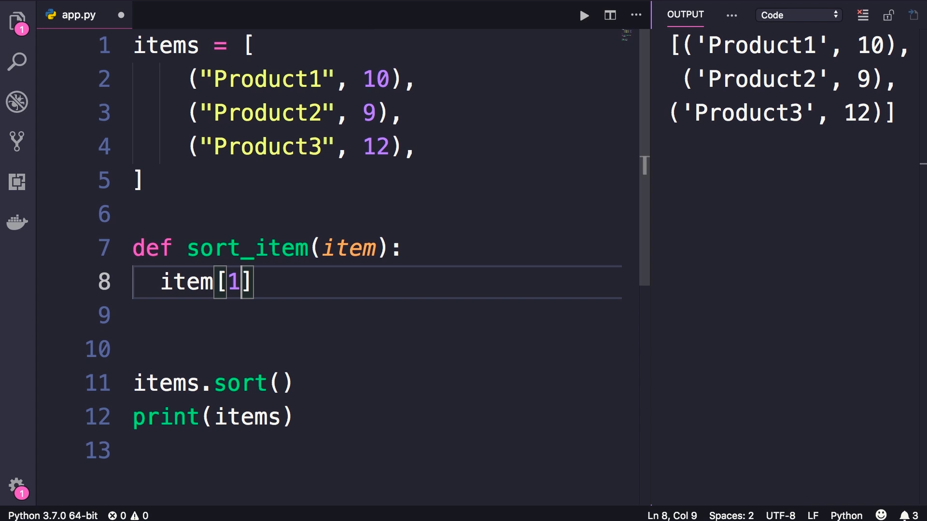
text(return)
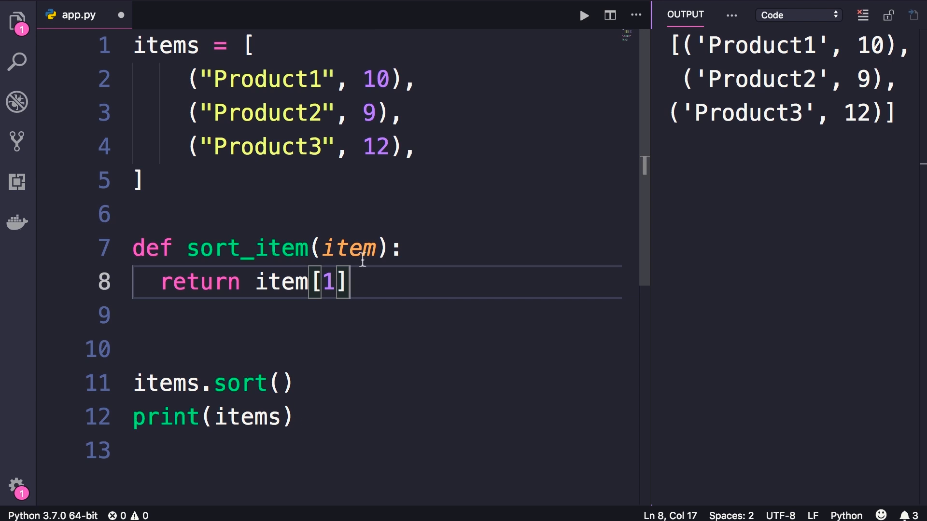
Change the call to items.sort(sort_item), passing the function as a positional argument
double_click(376, 78)
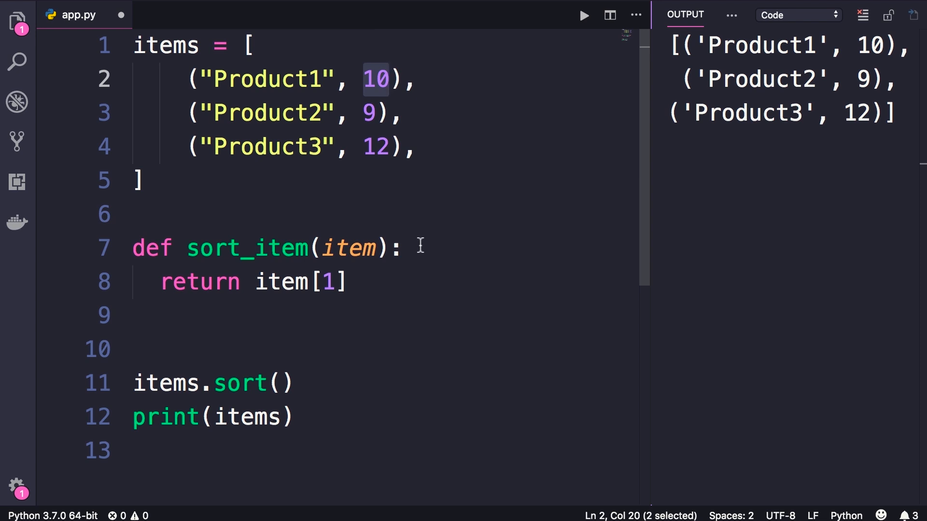
double_click(245, 248)
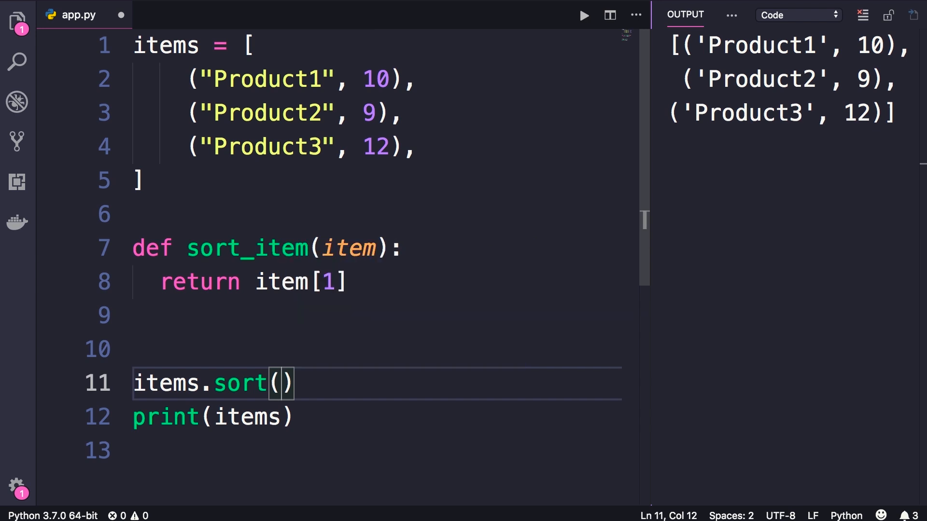
text(sort_item)
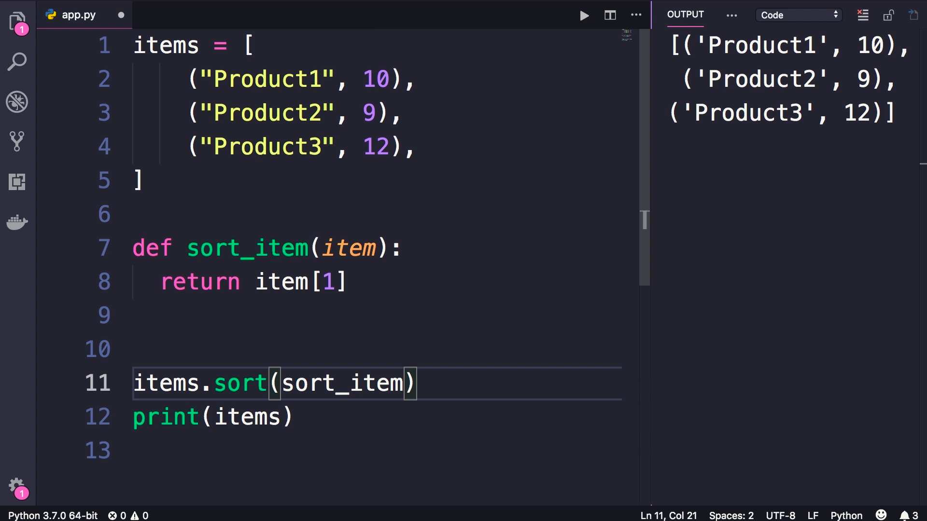
double_click(166, 383)
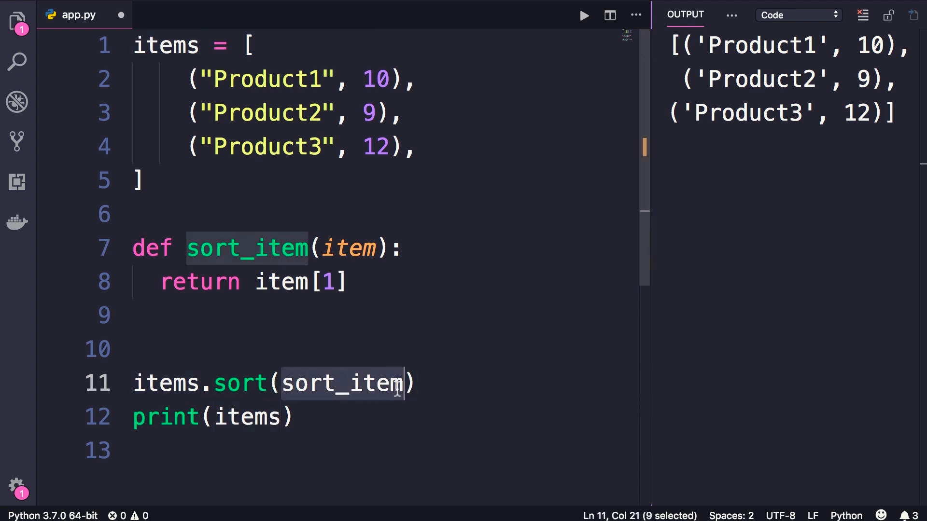
mouse_move(449, 436)
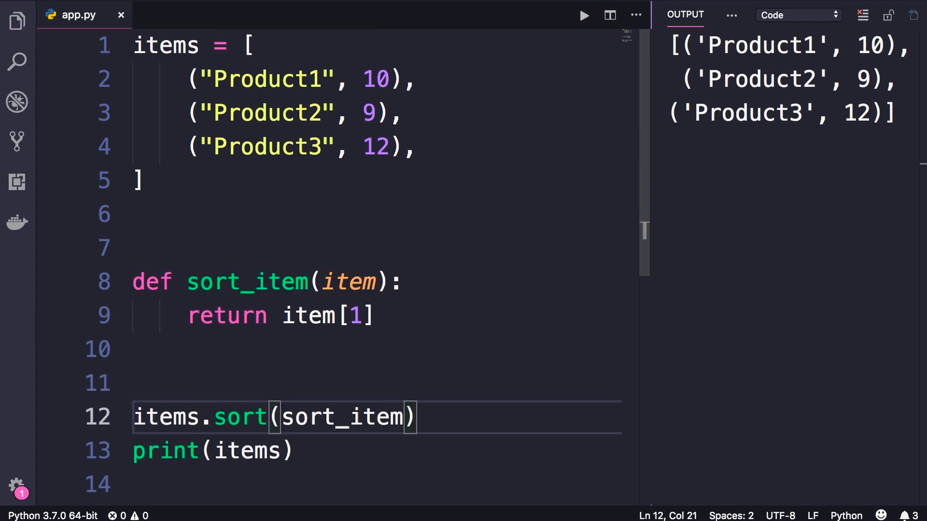
Run into the 'sort() takes no positional arguments' TypeError and change the call to key=sort_item
click(583, 15)
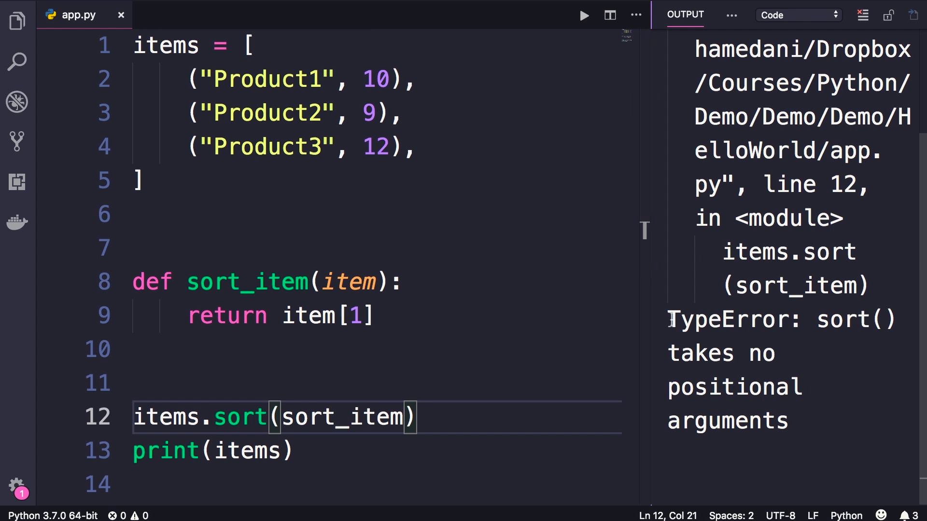
double_click(728, 319)
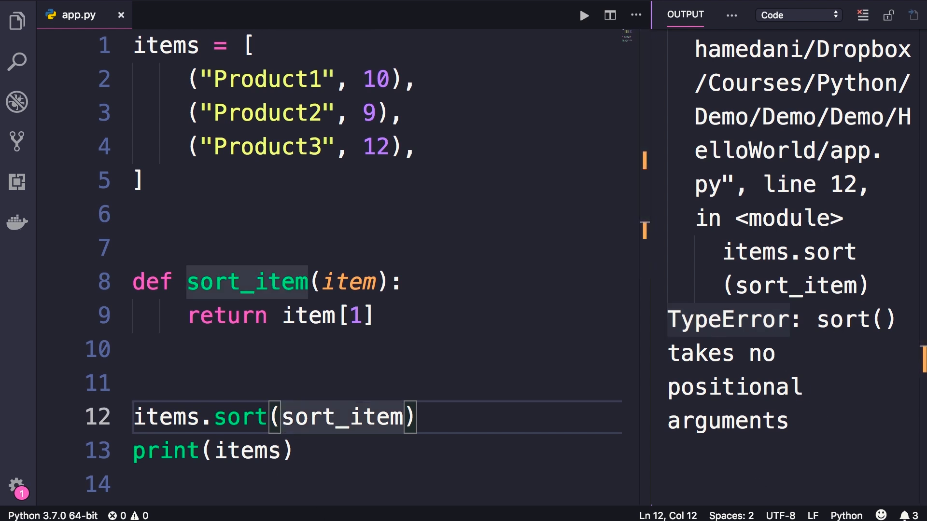
text(key=)
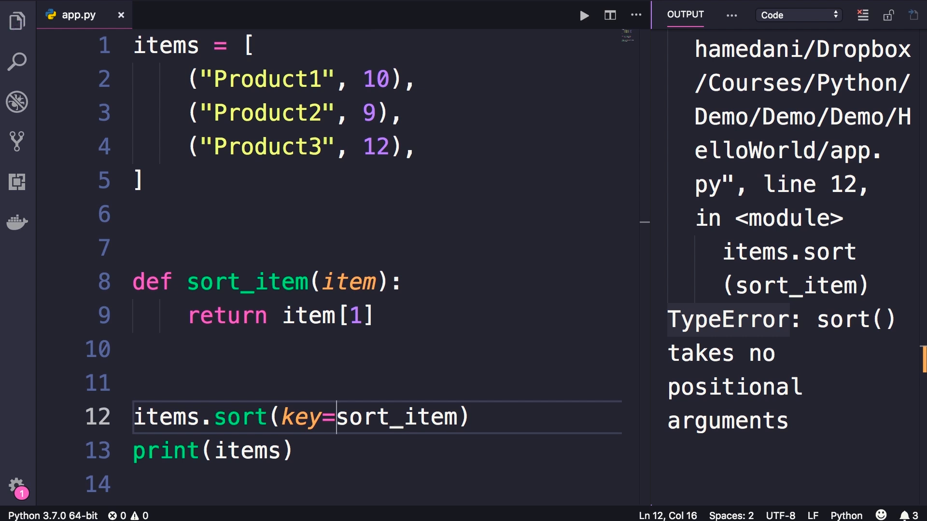
Hide the Output panel so only the app.py editor shows
click(583, 15)
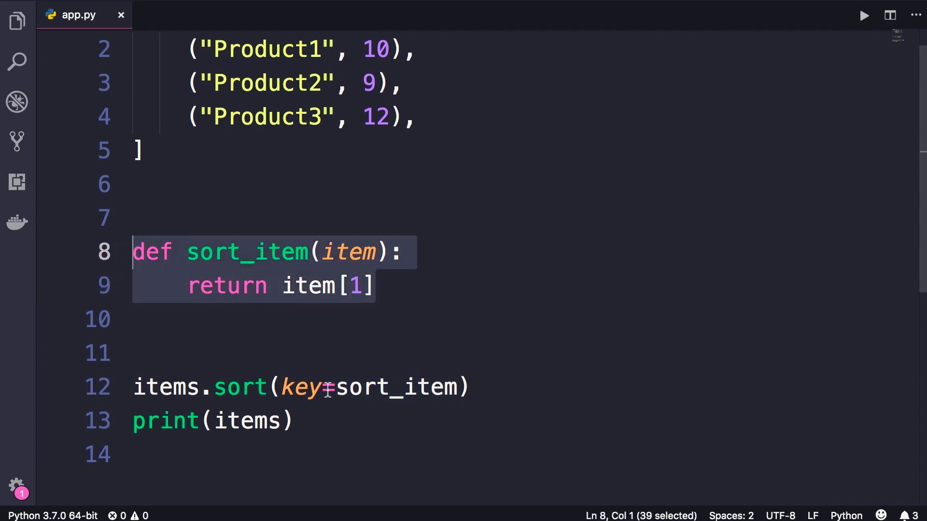
Replace sort_item on line 12 with the placeholder lambda parameters:expression as the sort key
double_click(398, 387)
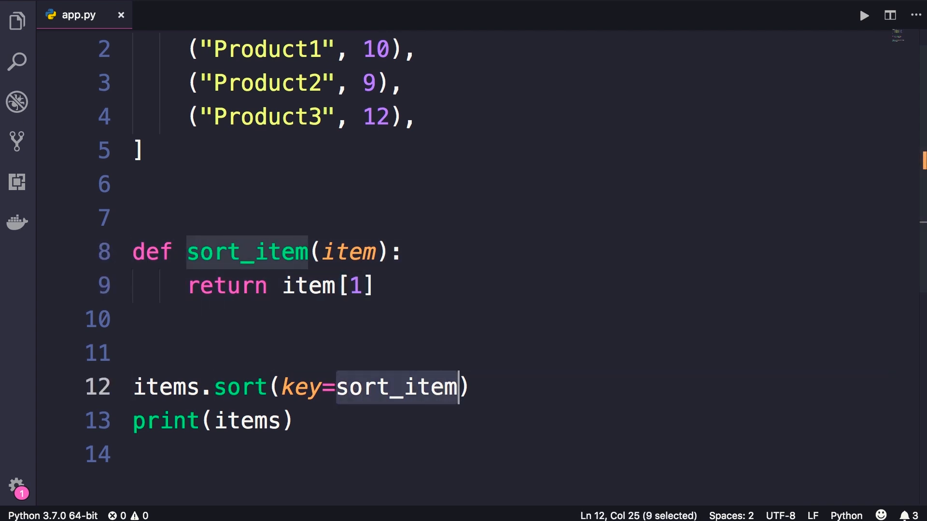
text(lambda)
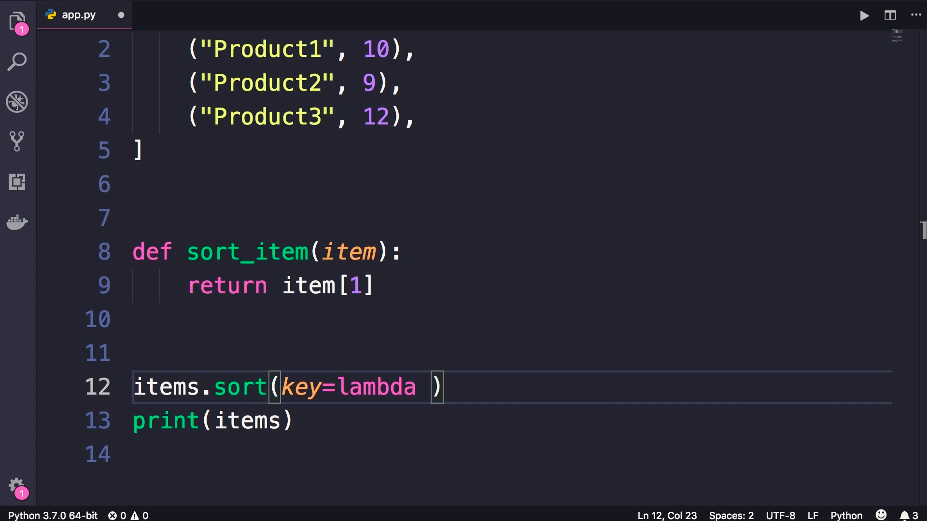
text(pa)
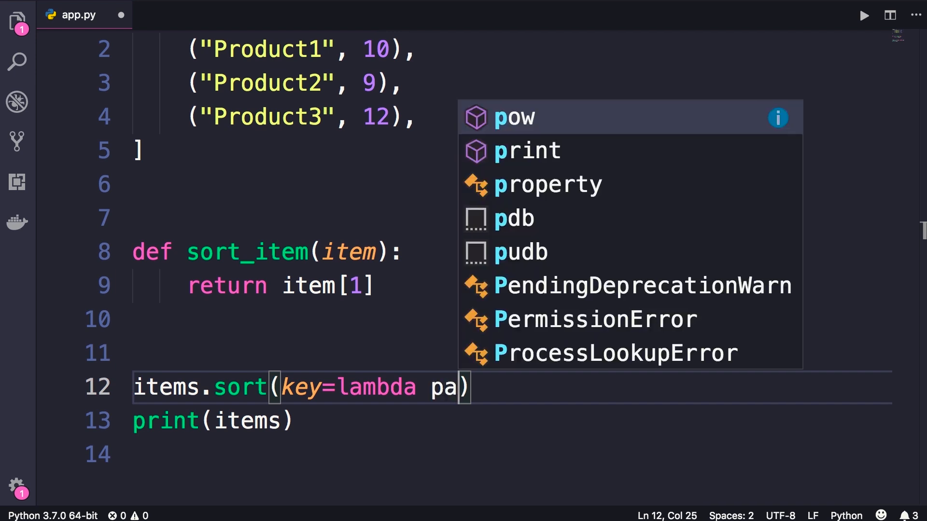
text(rameters:e)
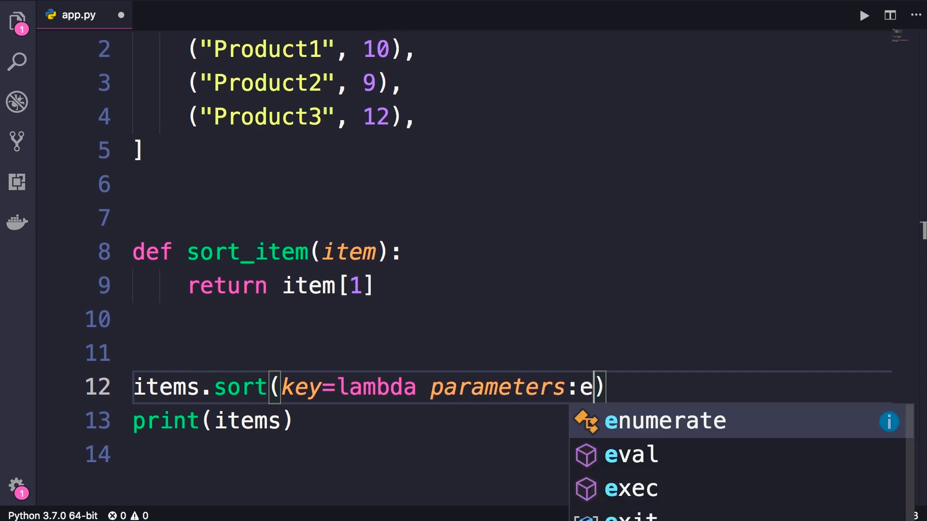
text(xpression)
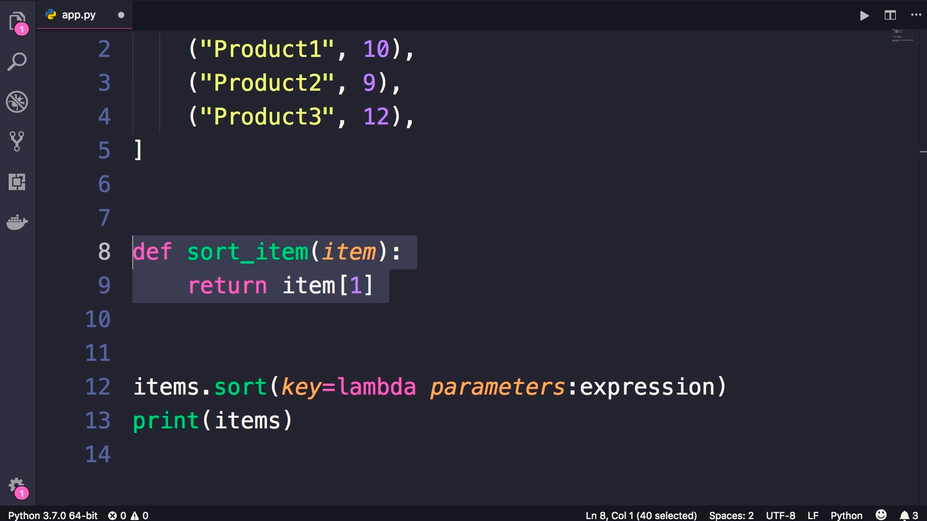
Fill the lambda as item:item[1] so the sort call reads items.sort(key=lambda item: item[1])
double_click(349, 252)
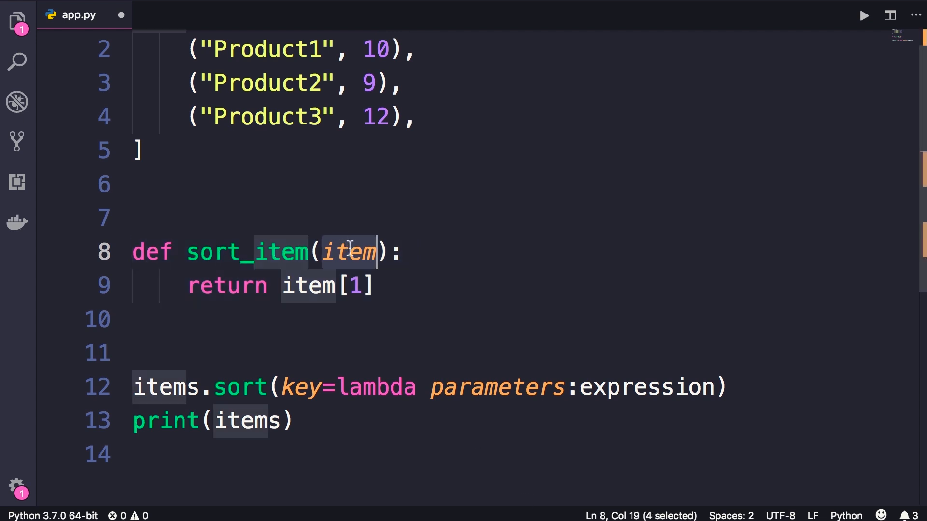
double_click(496, 387)
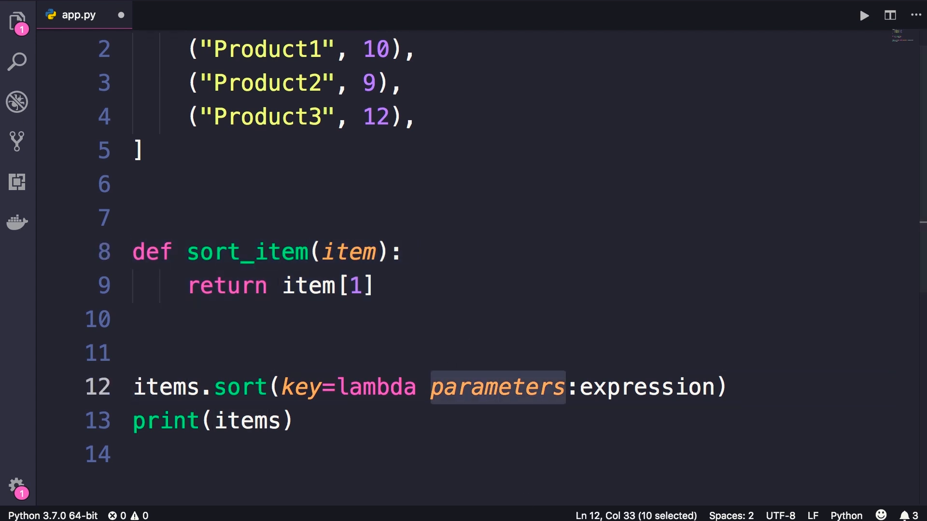
text(item)
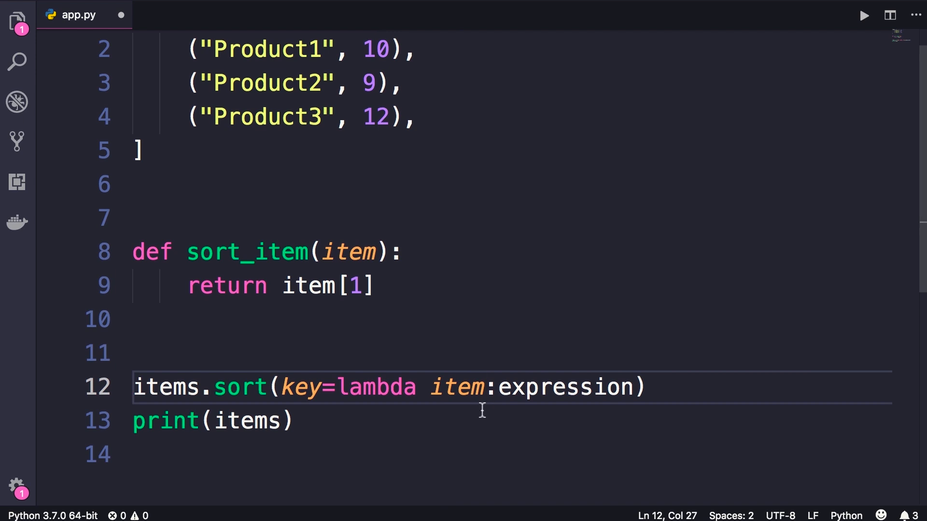
double_click(564, 387)
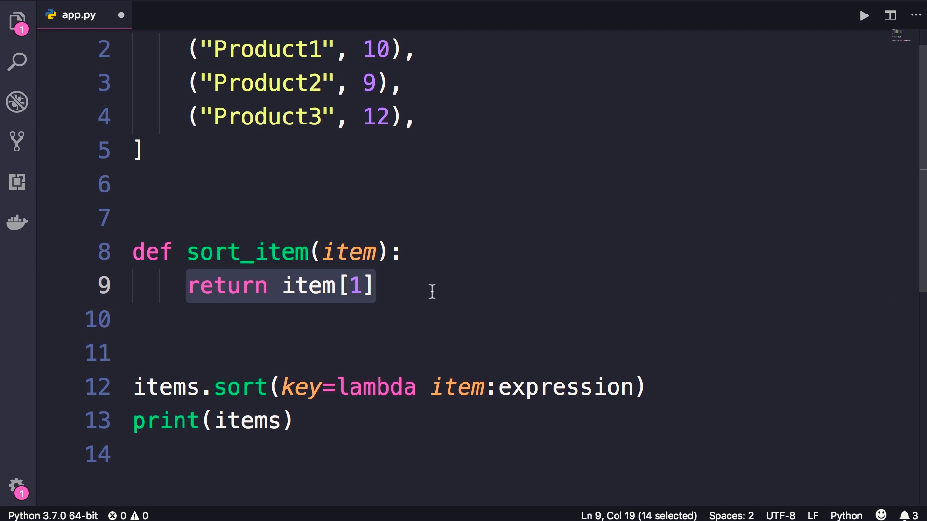
mouse_move(513, 387)
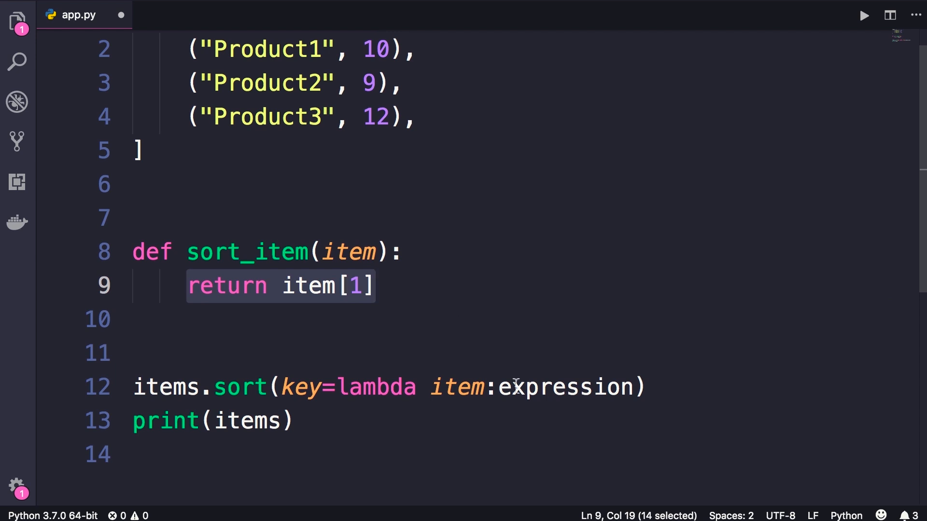
text(item)
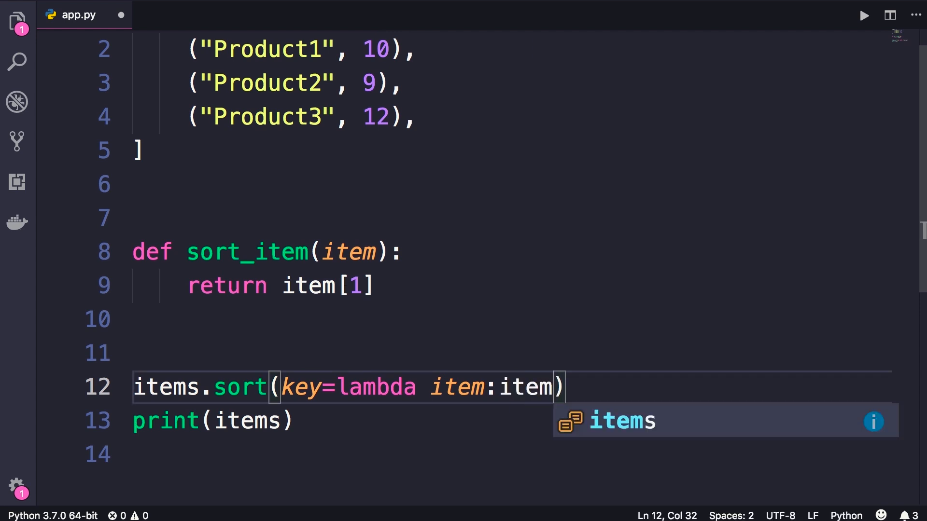
text([1])
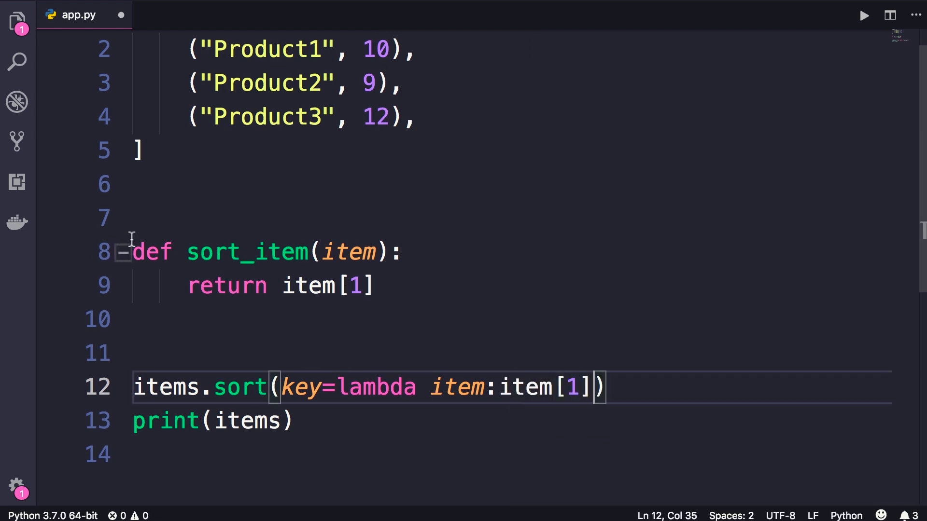
Select the now-redundant sort_item function definition for deletion
double_click(151, 252)
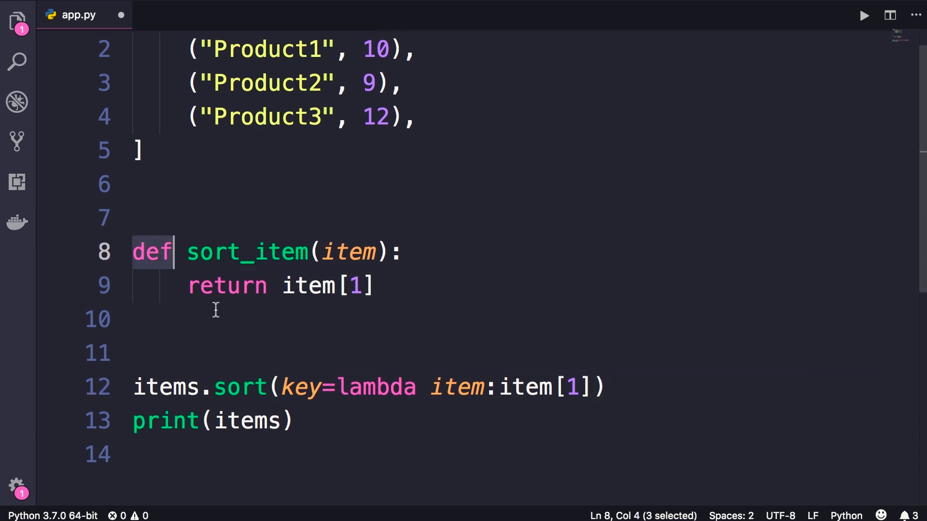
drag(175, 252, 337, 252)
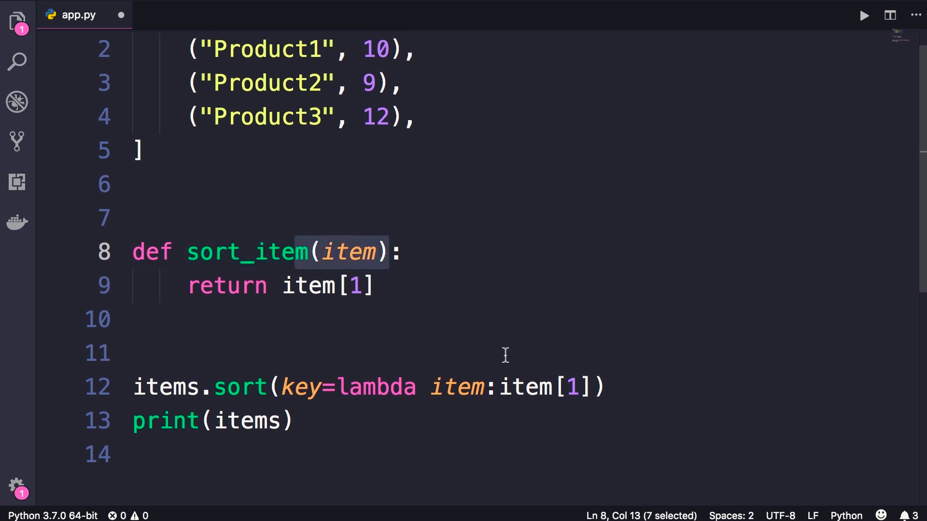
double_click(226, 285)
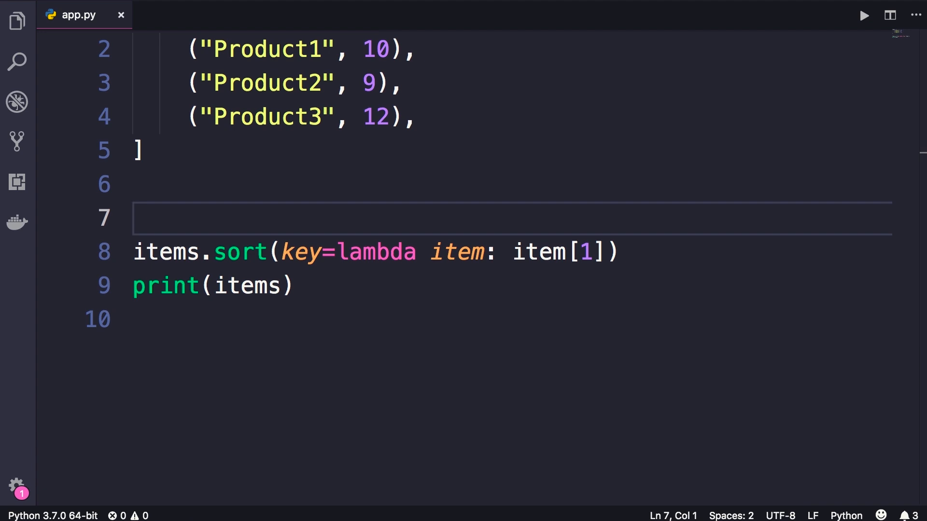
Run app.py; Output lists Product2 9, Product1 10, Product3 12 sorted by price
click(862, 15)
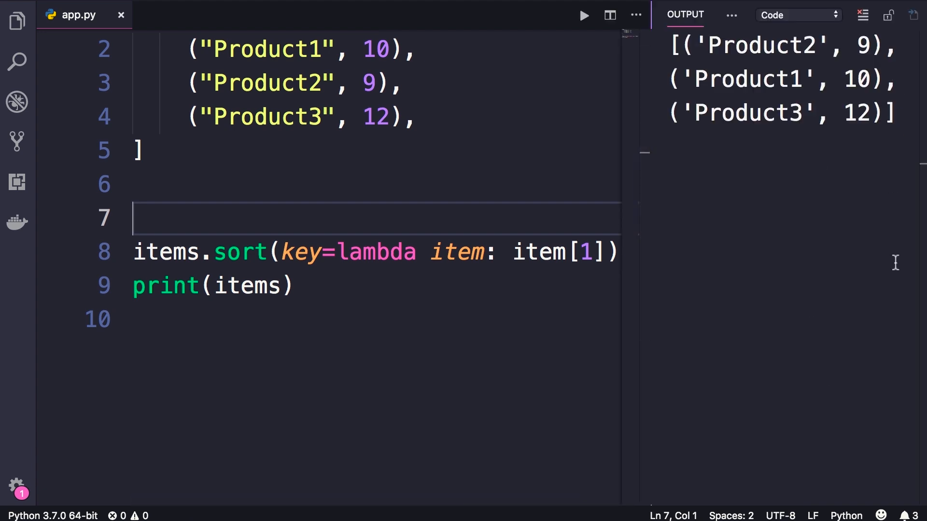
mouse_move(892, 272)
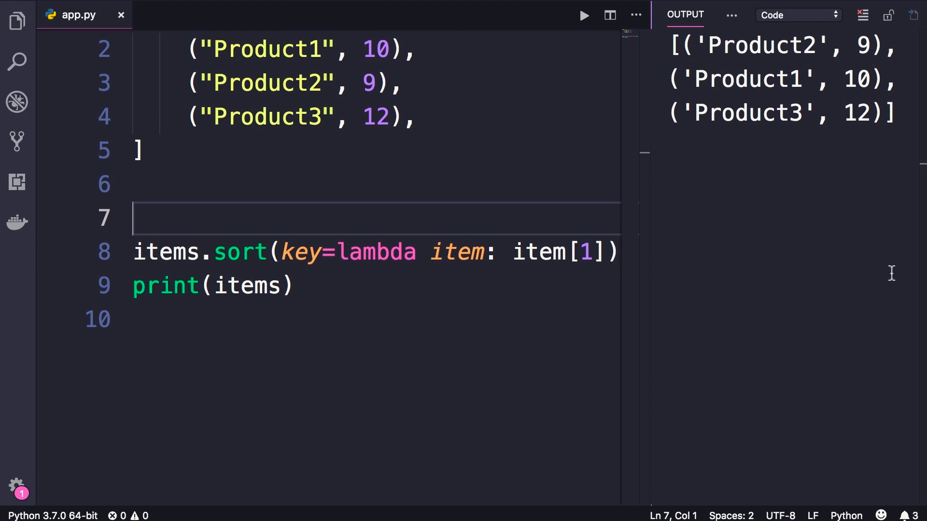